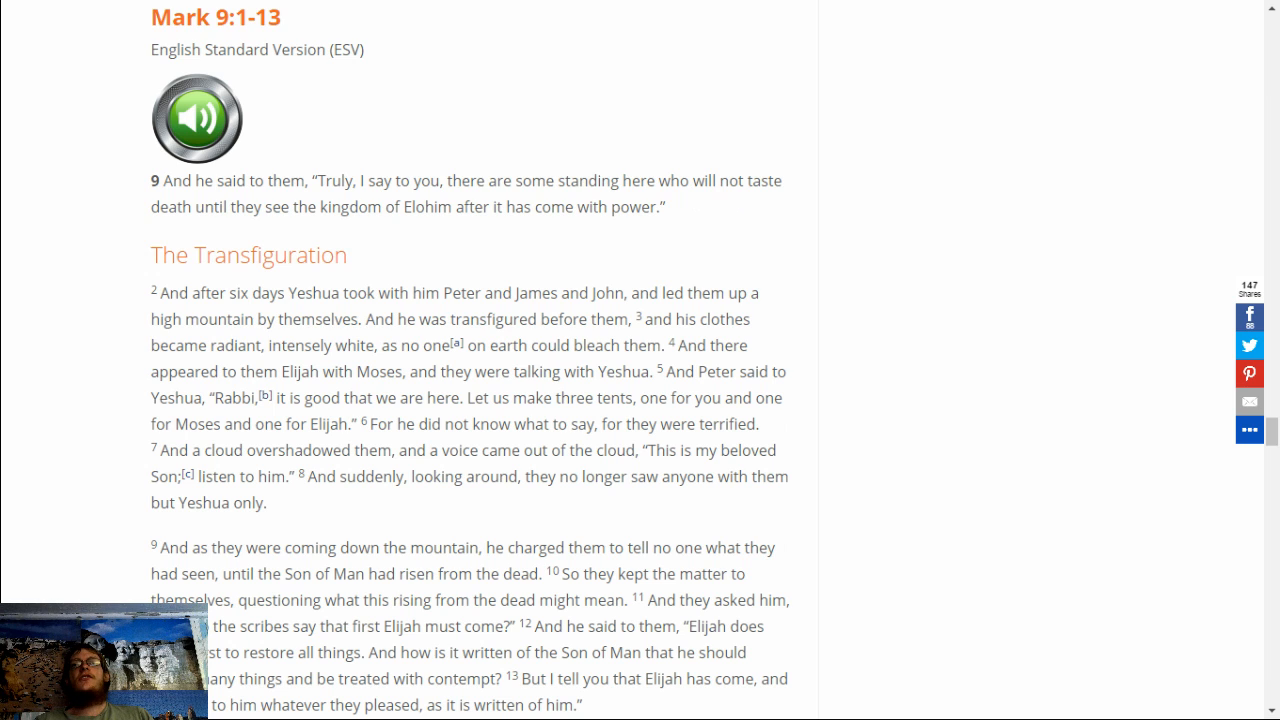
pyautogui.scroll(-3)
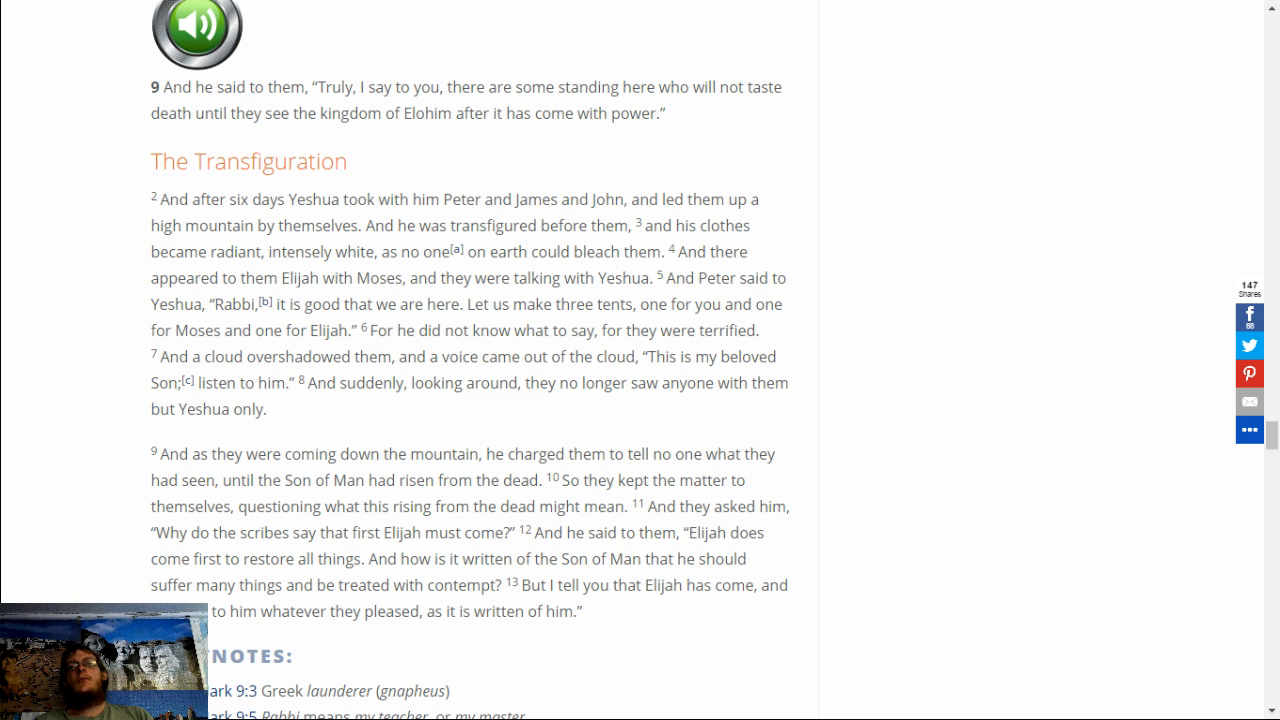
pyautogui.scroll(-3)
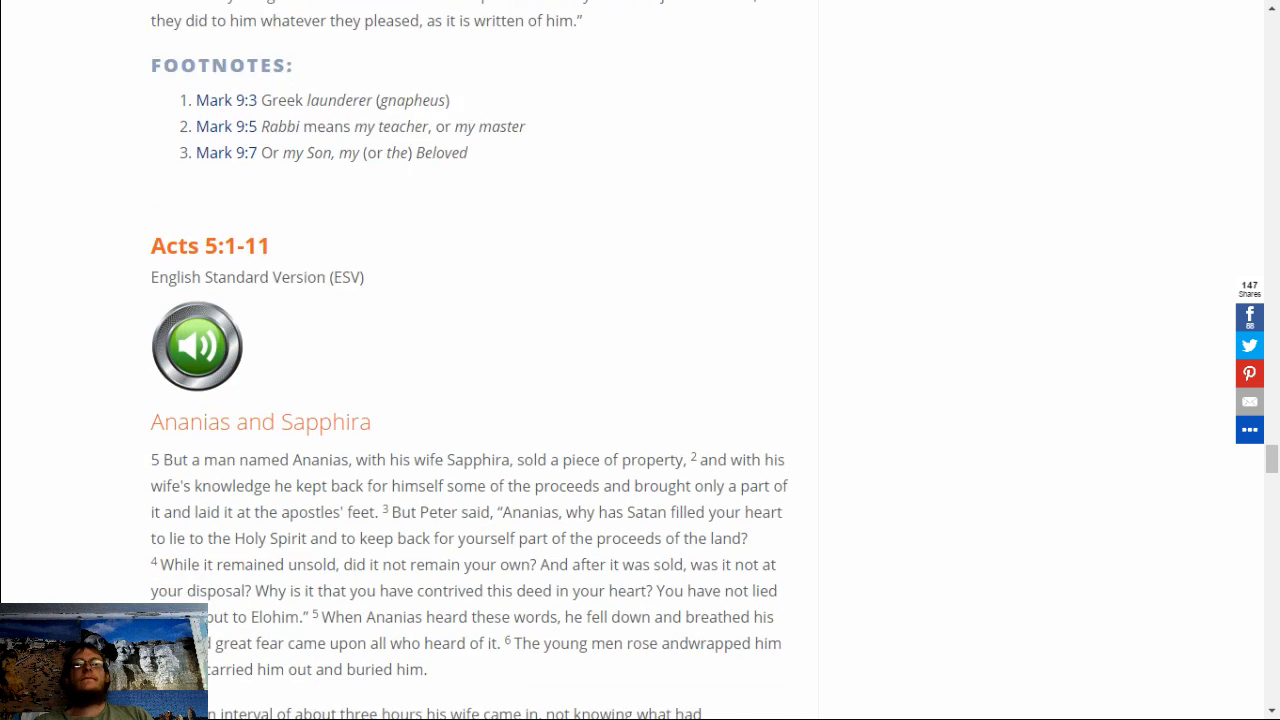
pyautogui.scroll(-3)
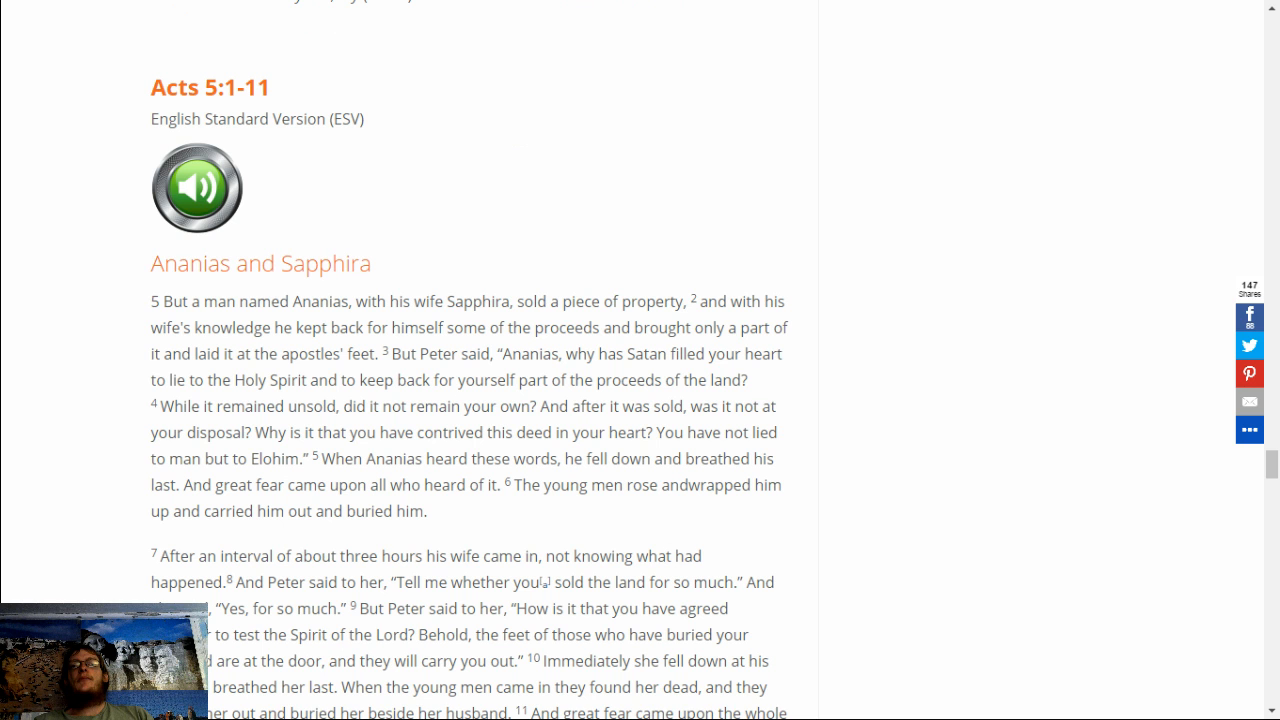
pyautogui.scroll(-3)
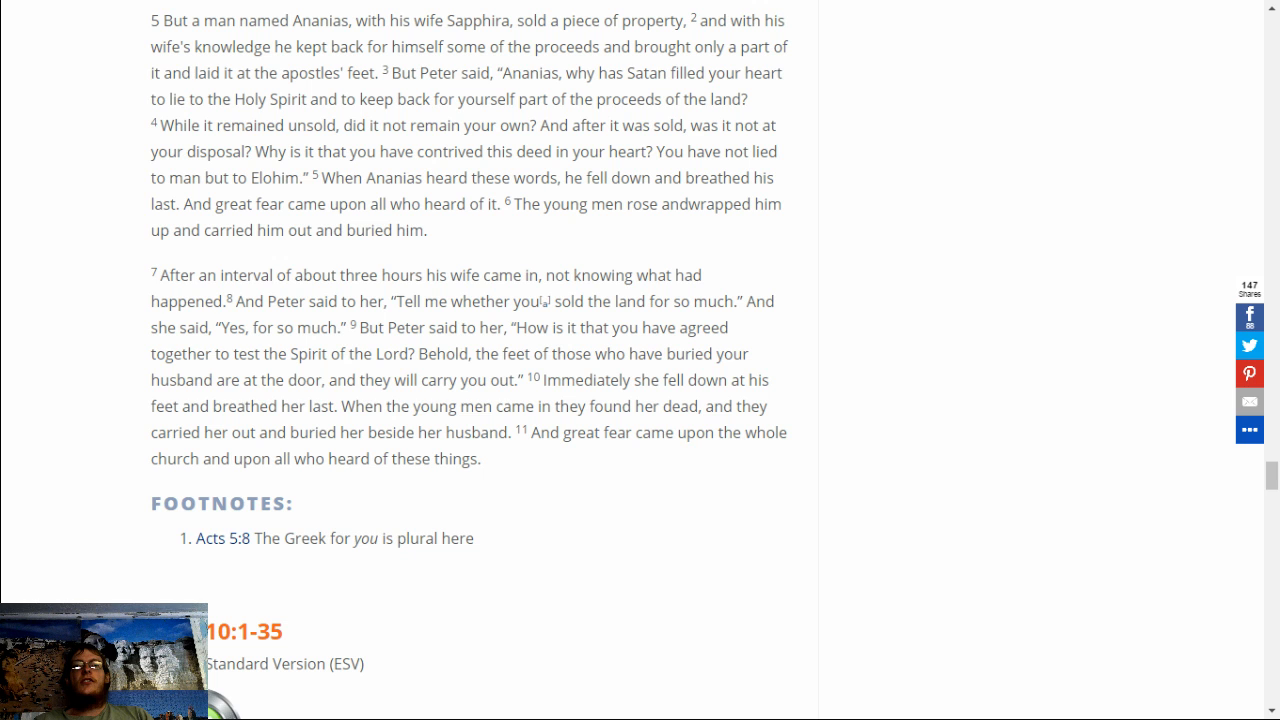
pyautogui.scroll(-3)
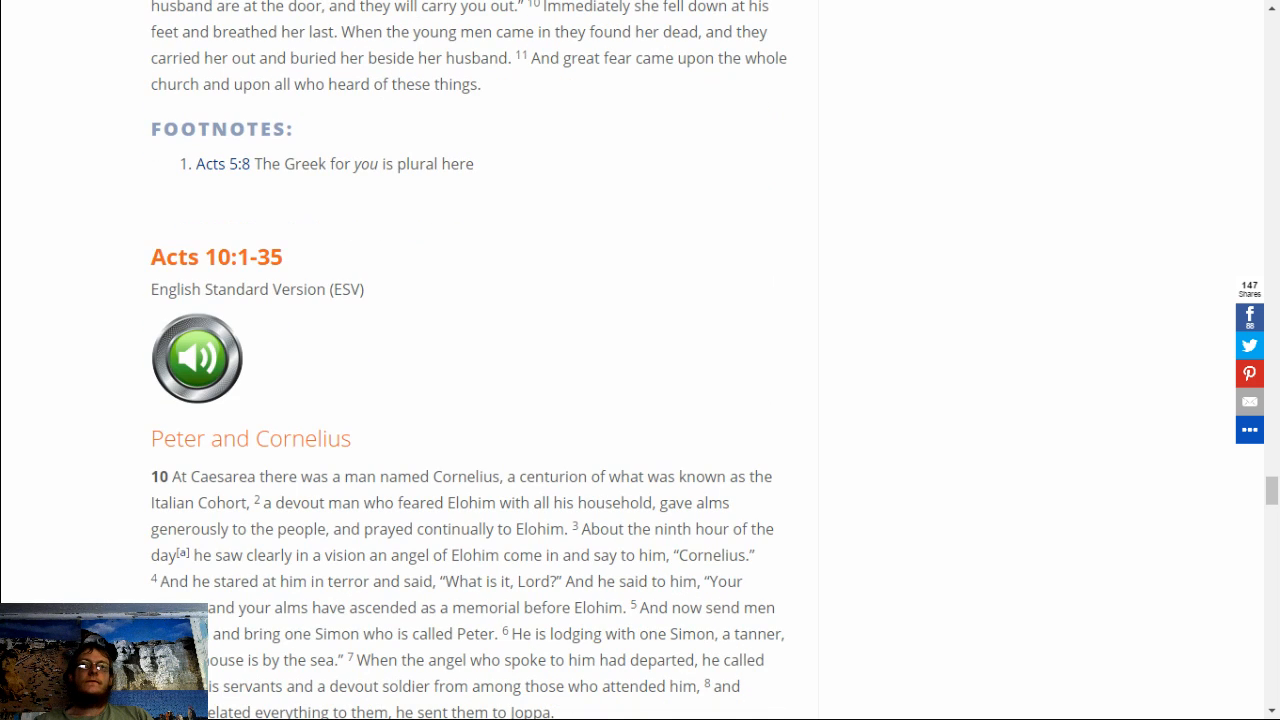
pyautogui.scroll(-3)
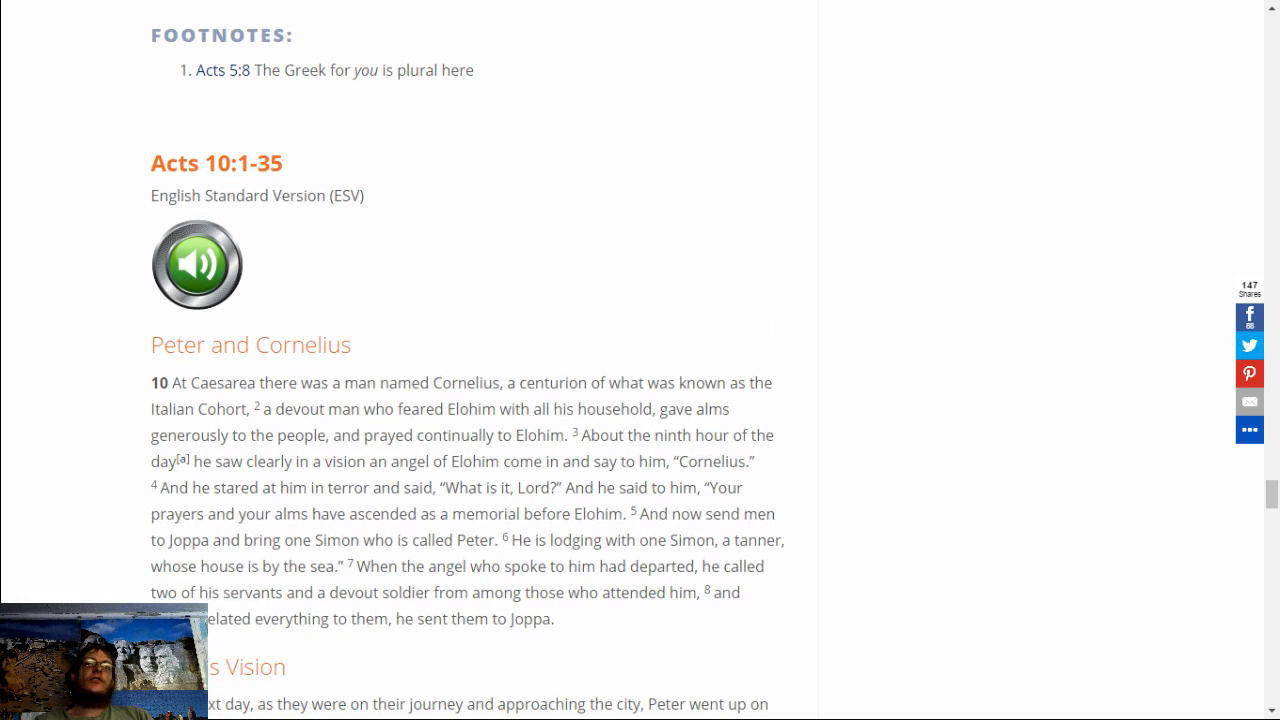
pyautogui.scroll(-3)
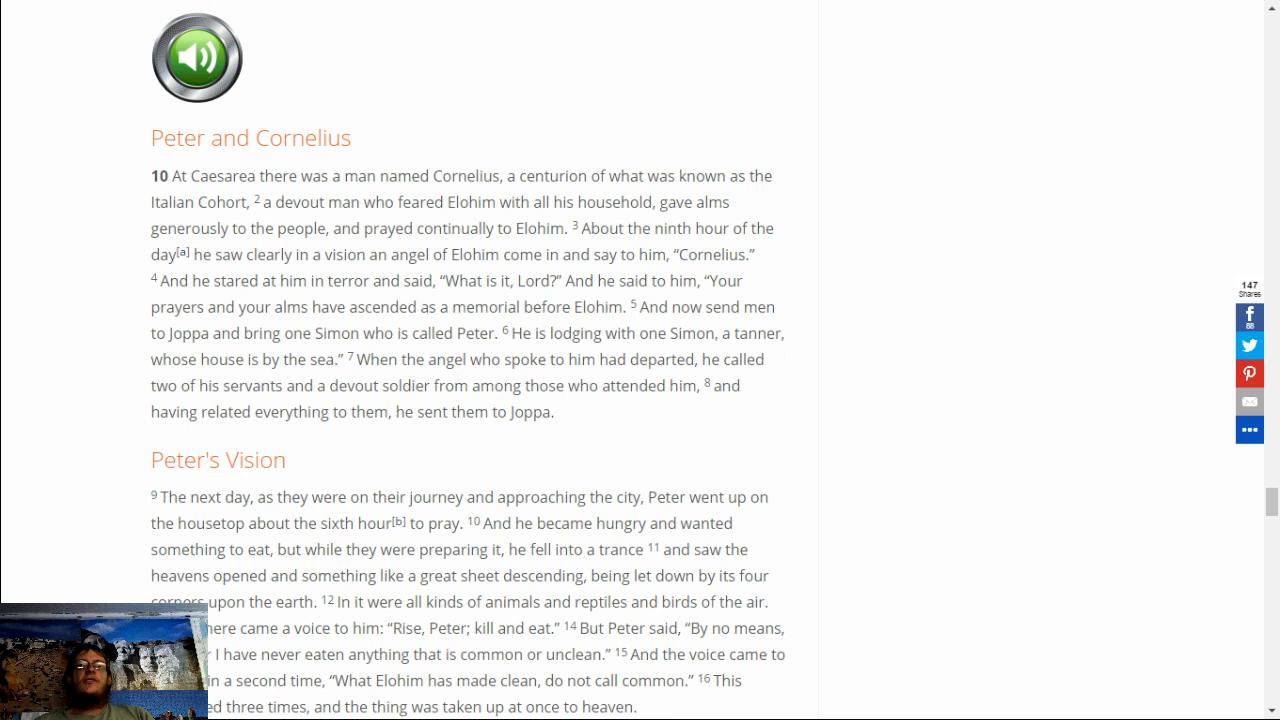
pyautogui.scroll(-3)
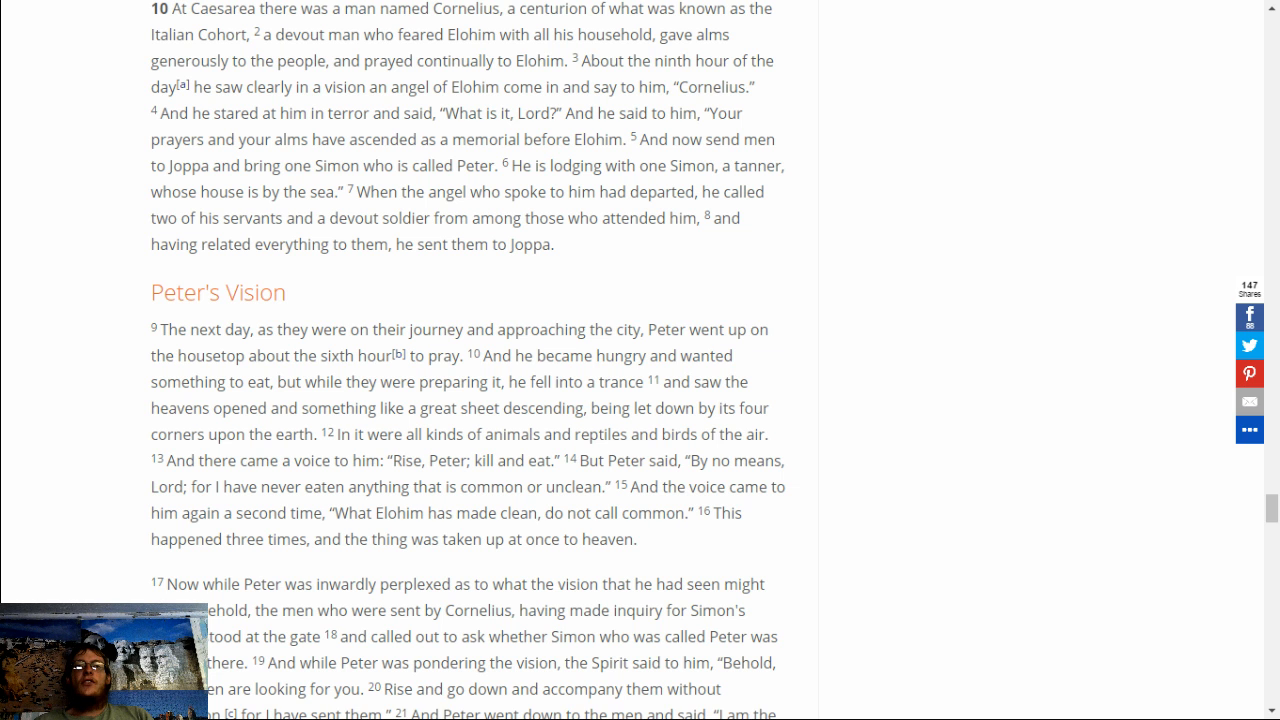
pyautogui.scroll(-3)
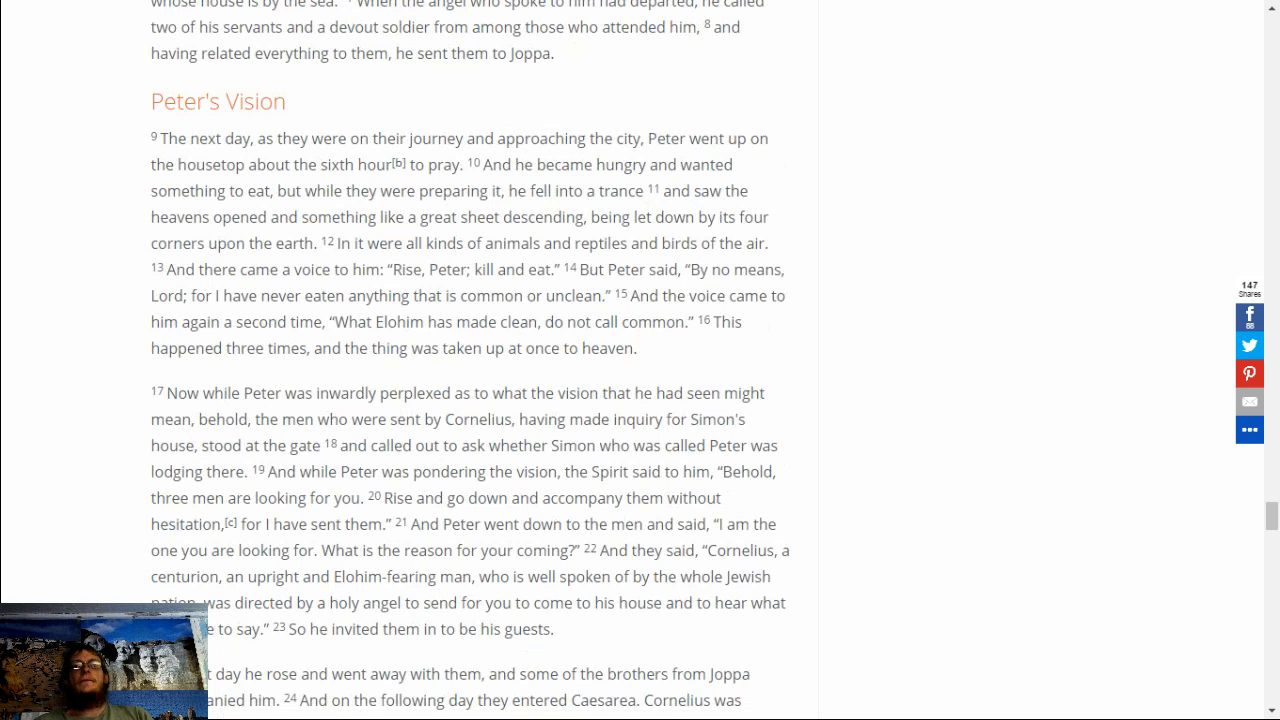
pyautogui.scroll(-3)
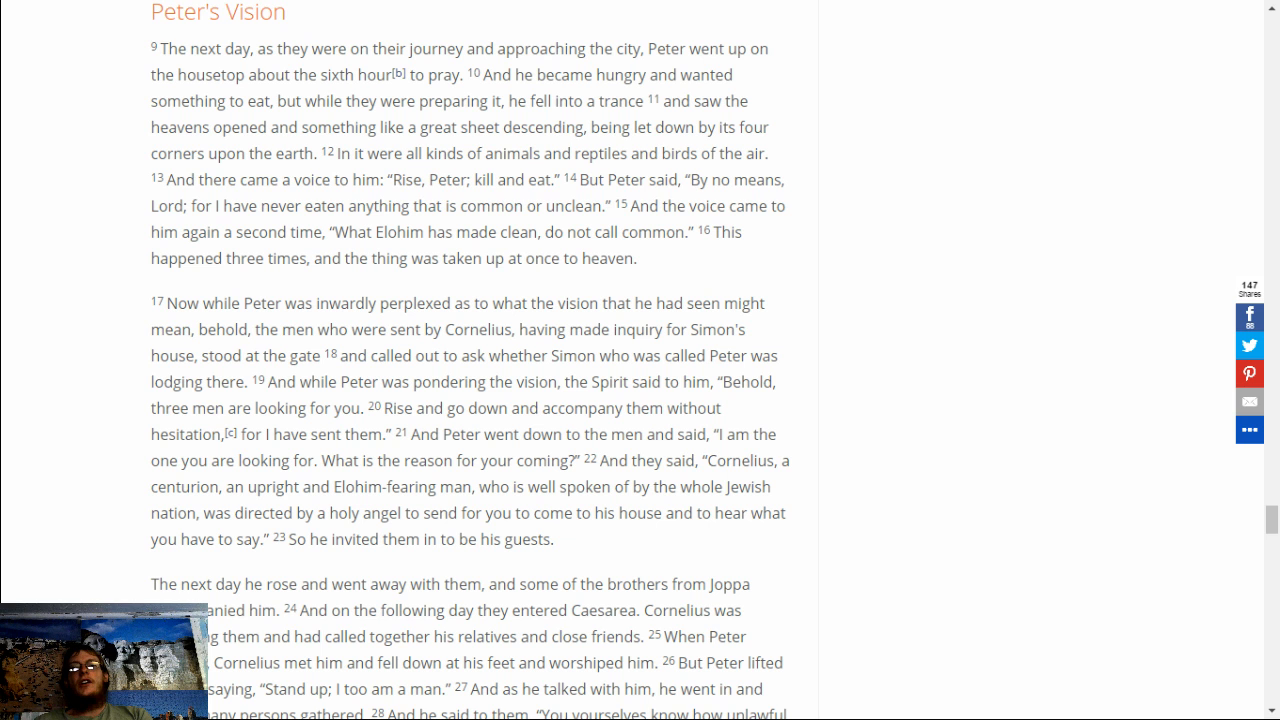
pyautogui.scroll(-3)
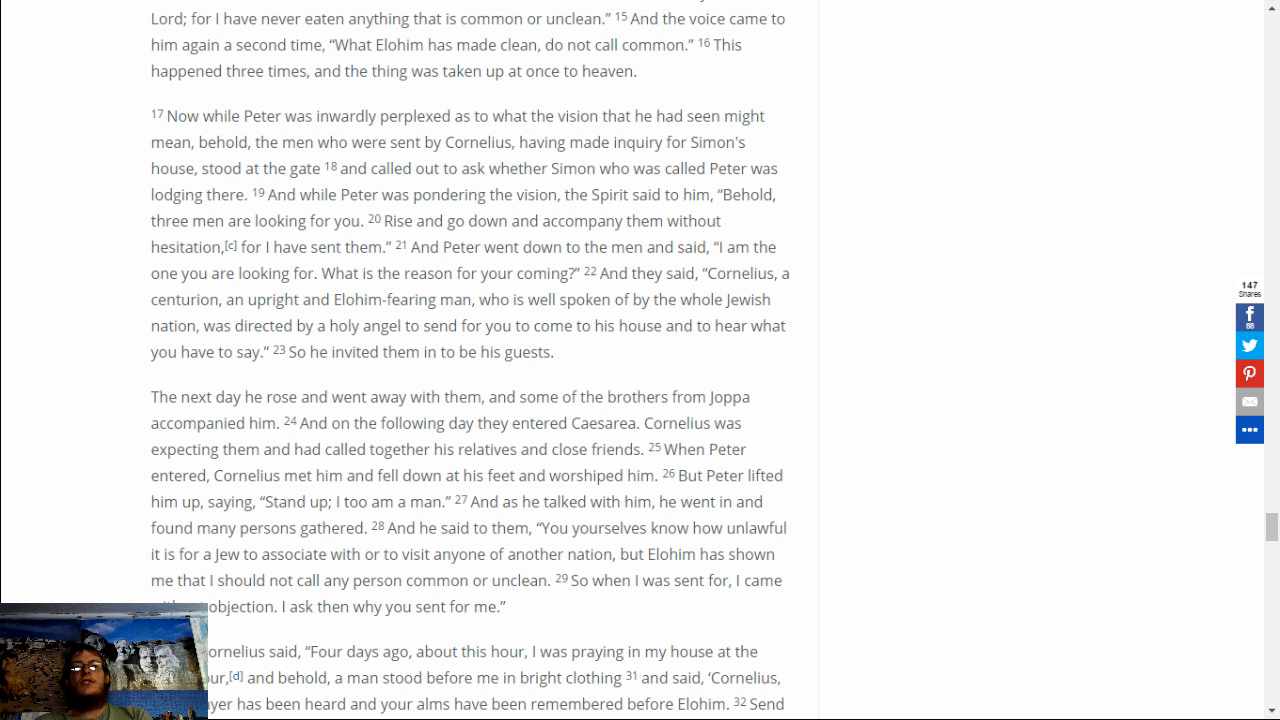
pyautogui.scroll(-3)
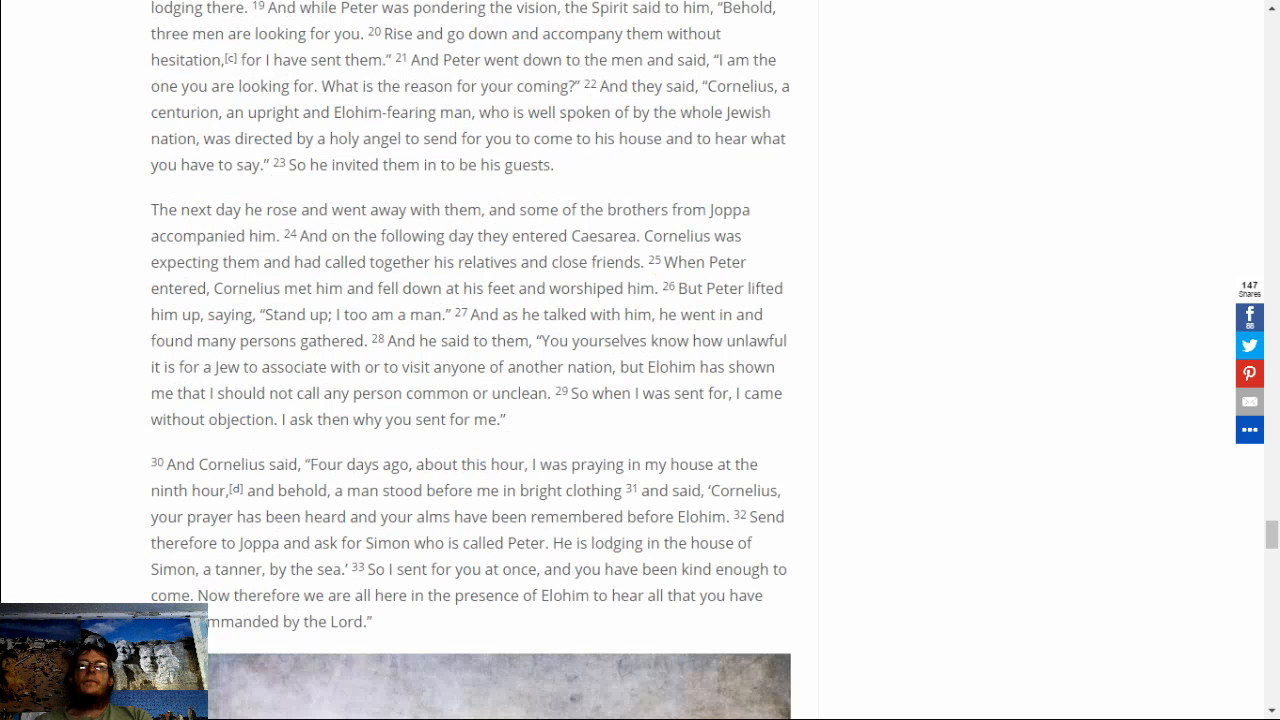
pyautogui.scroll(-3)
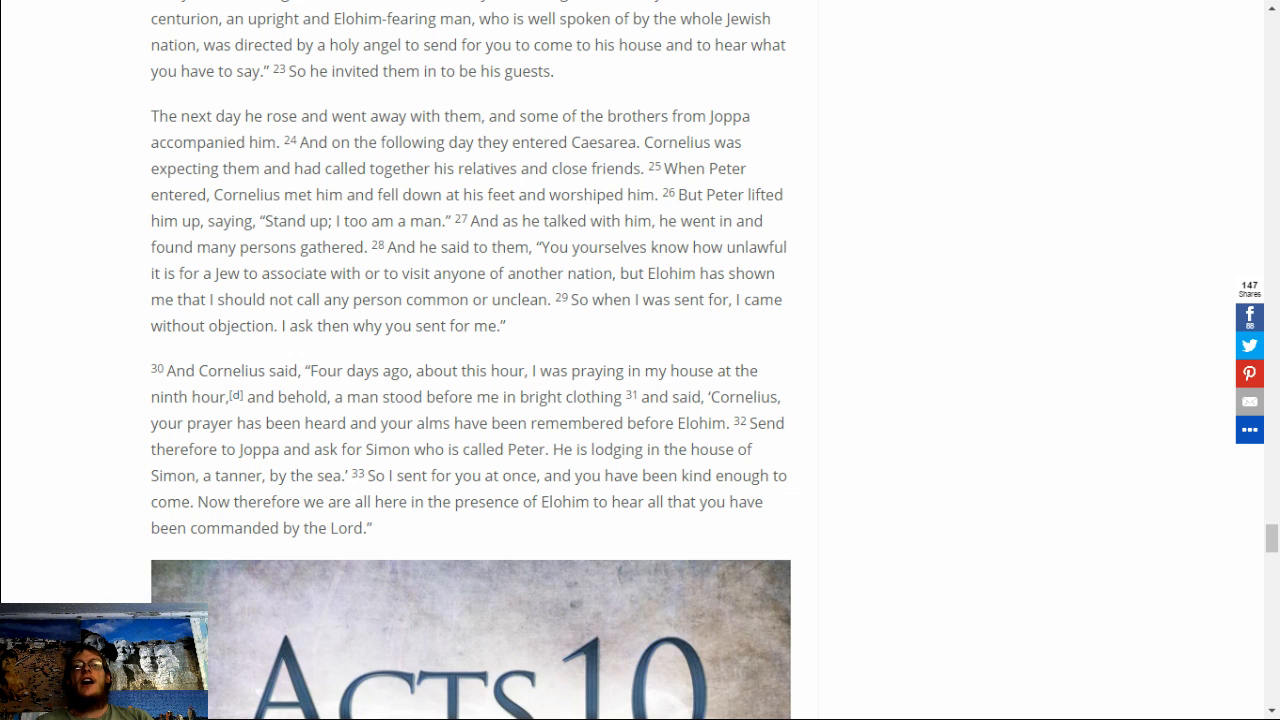
pyautogui.scroll(-3)
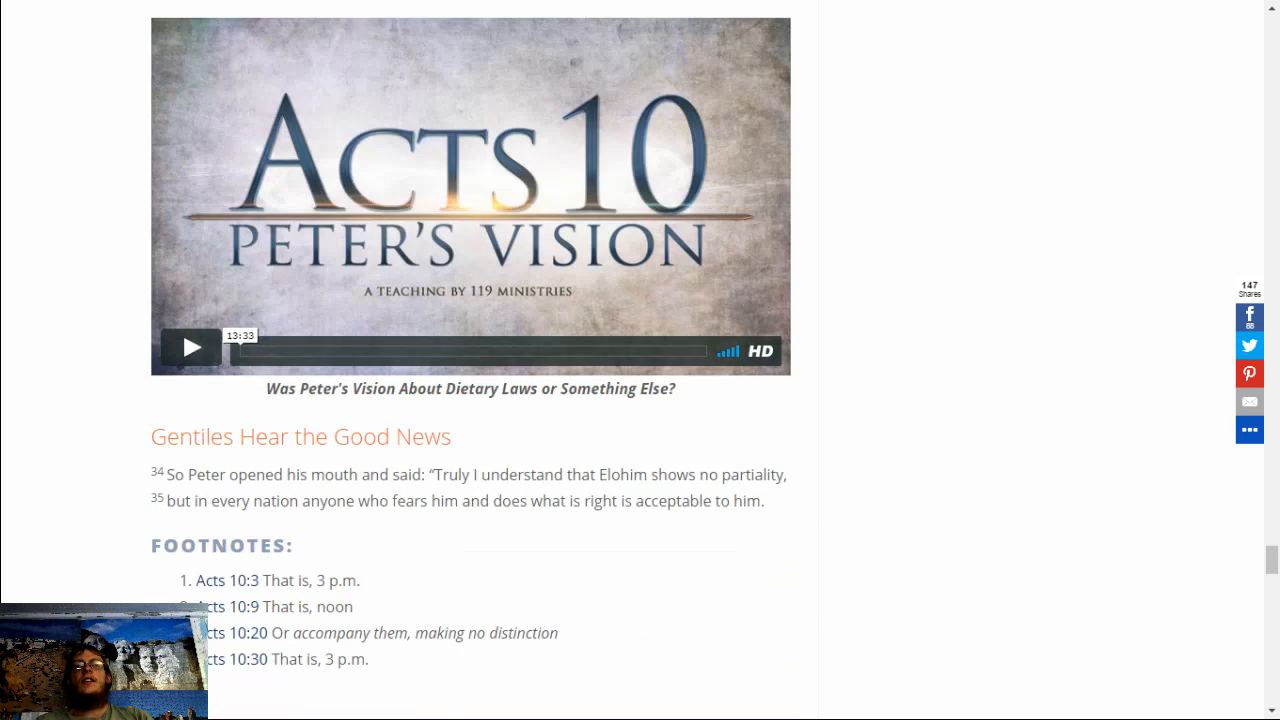